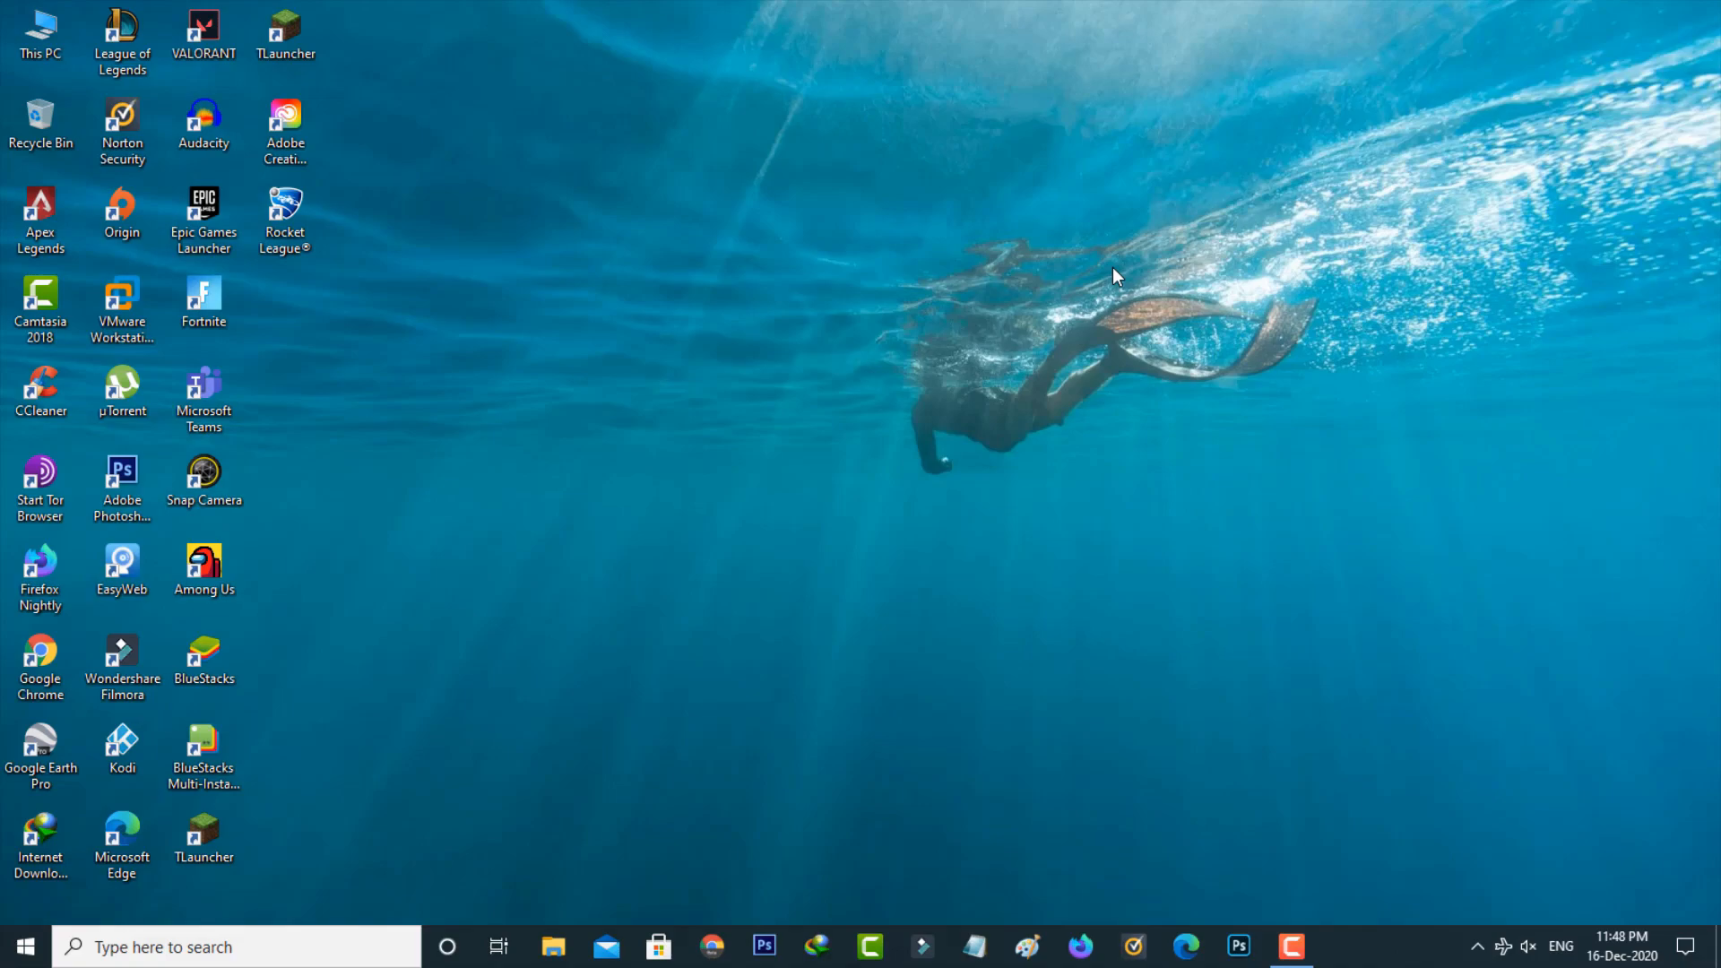
mouse_move(812, 308)
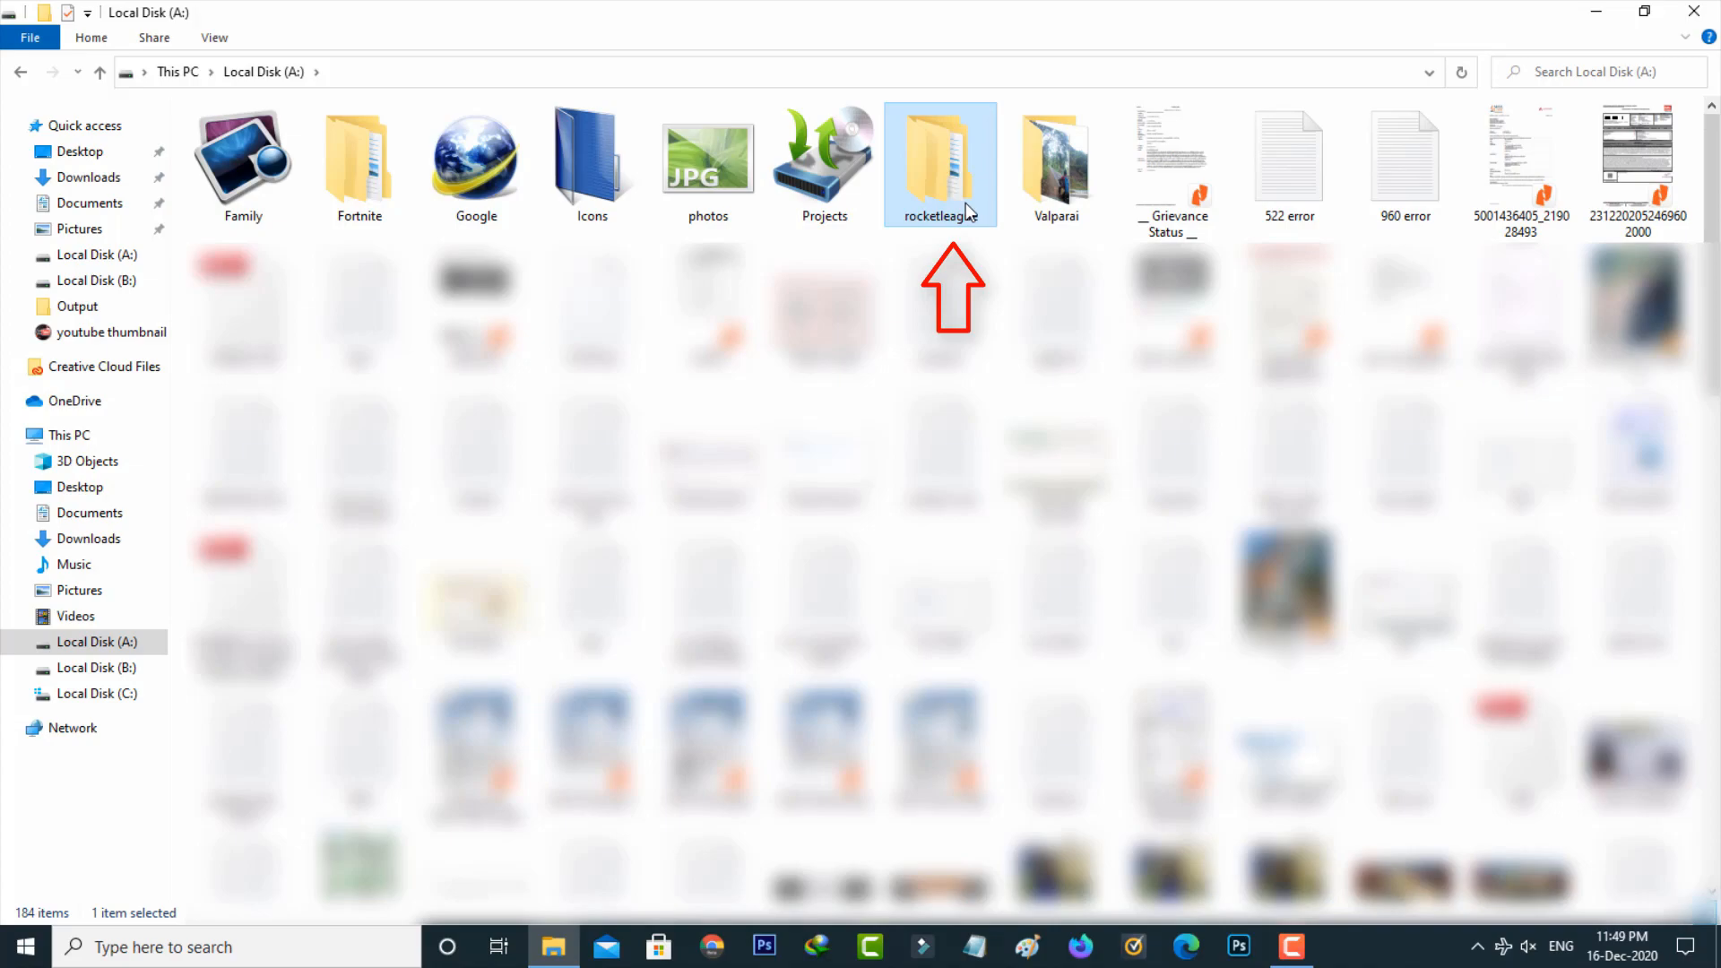
- Open rocketleague > TAGame and delete the Cache folder
double_click(939, 153)
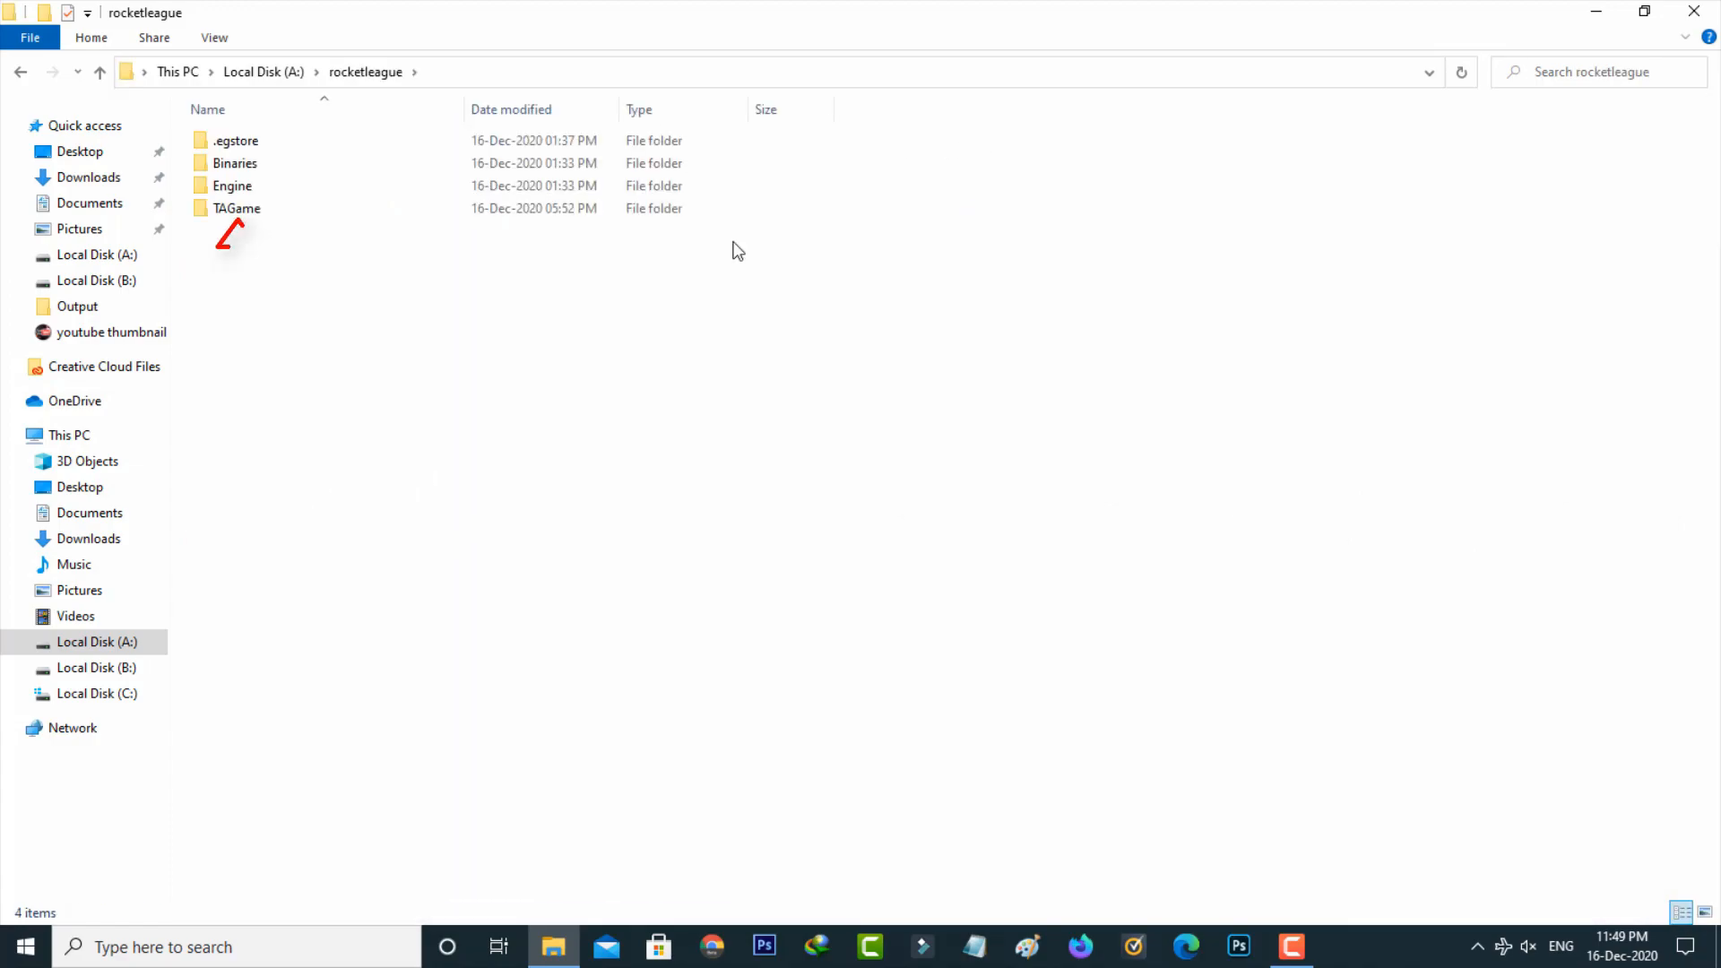
left_click(237, 209)
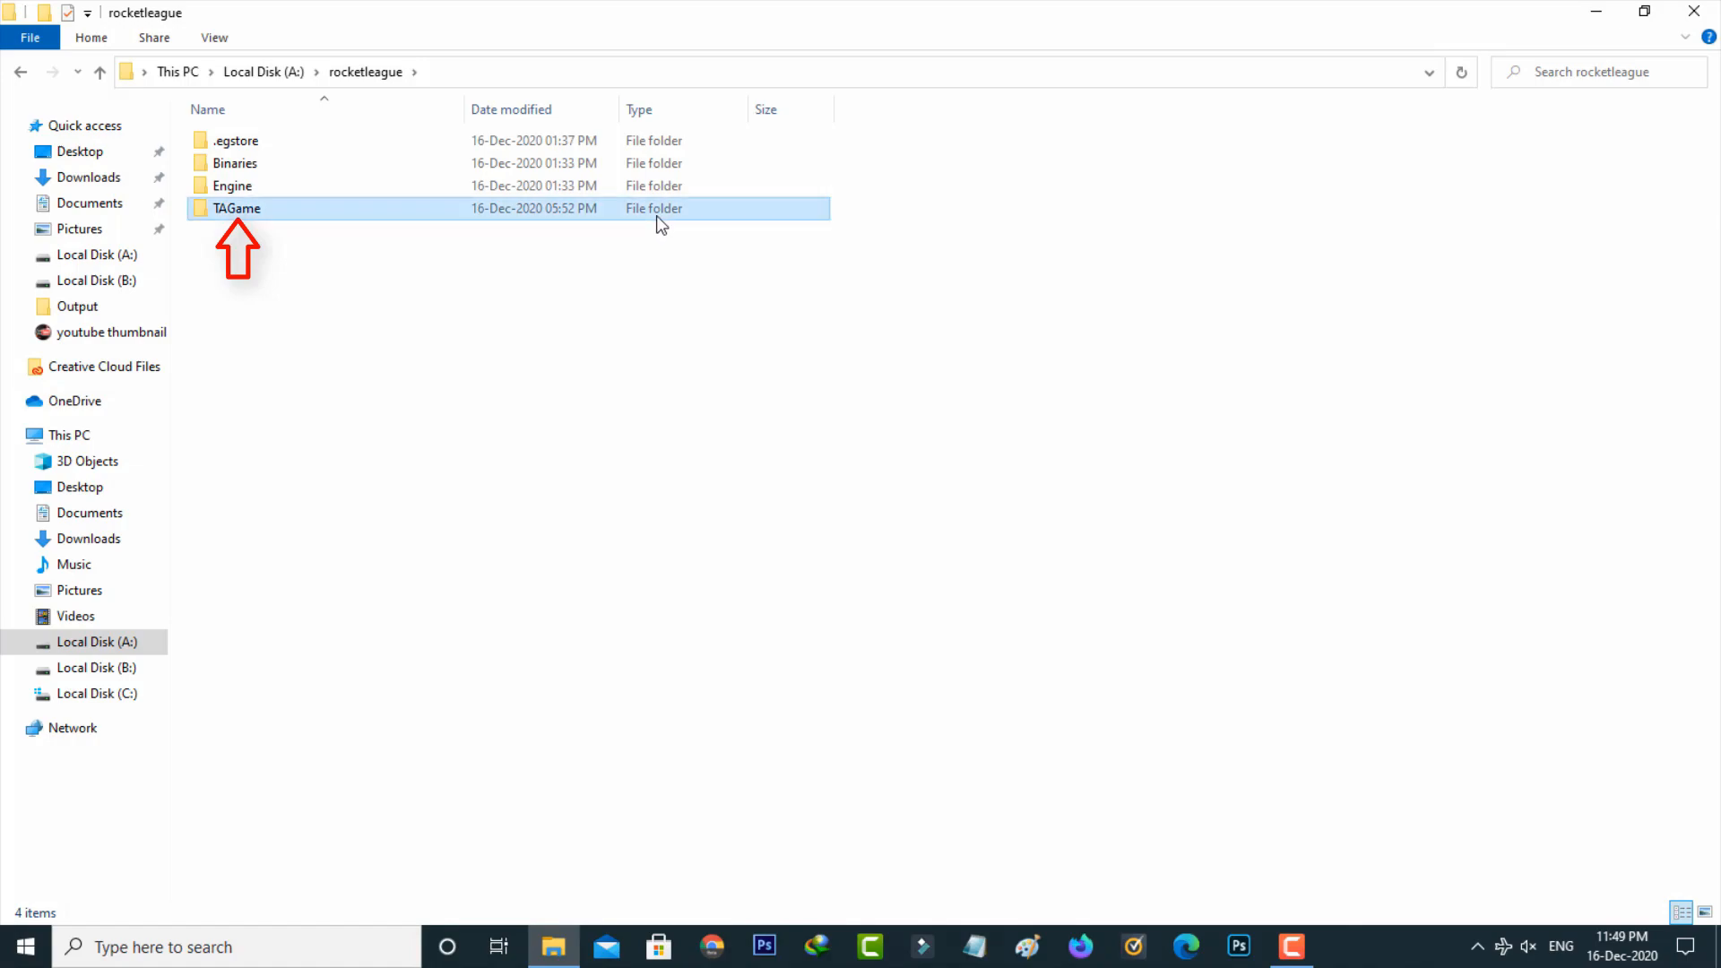
double_click(236, 209)
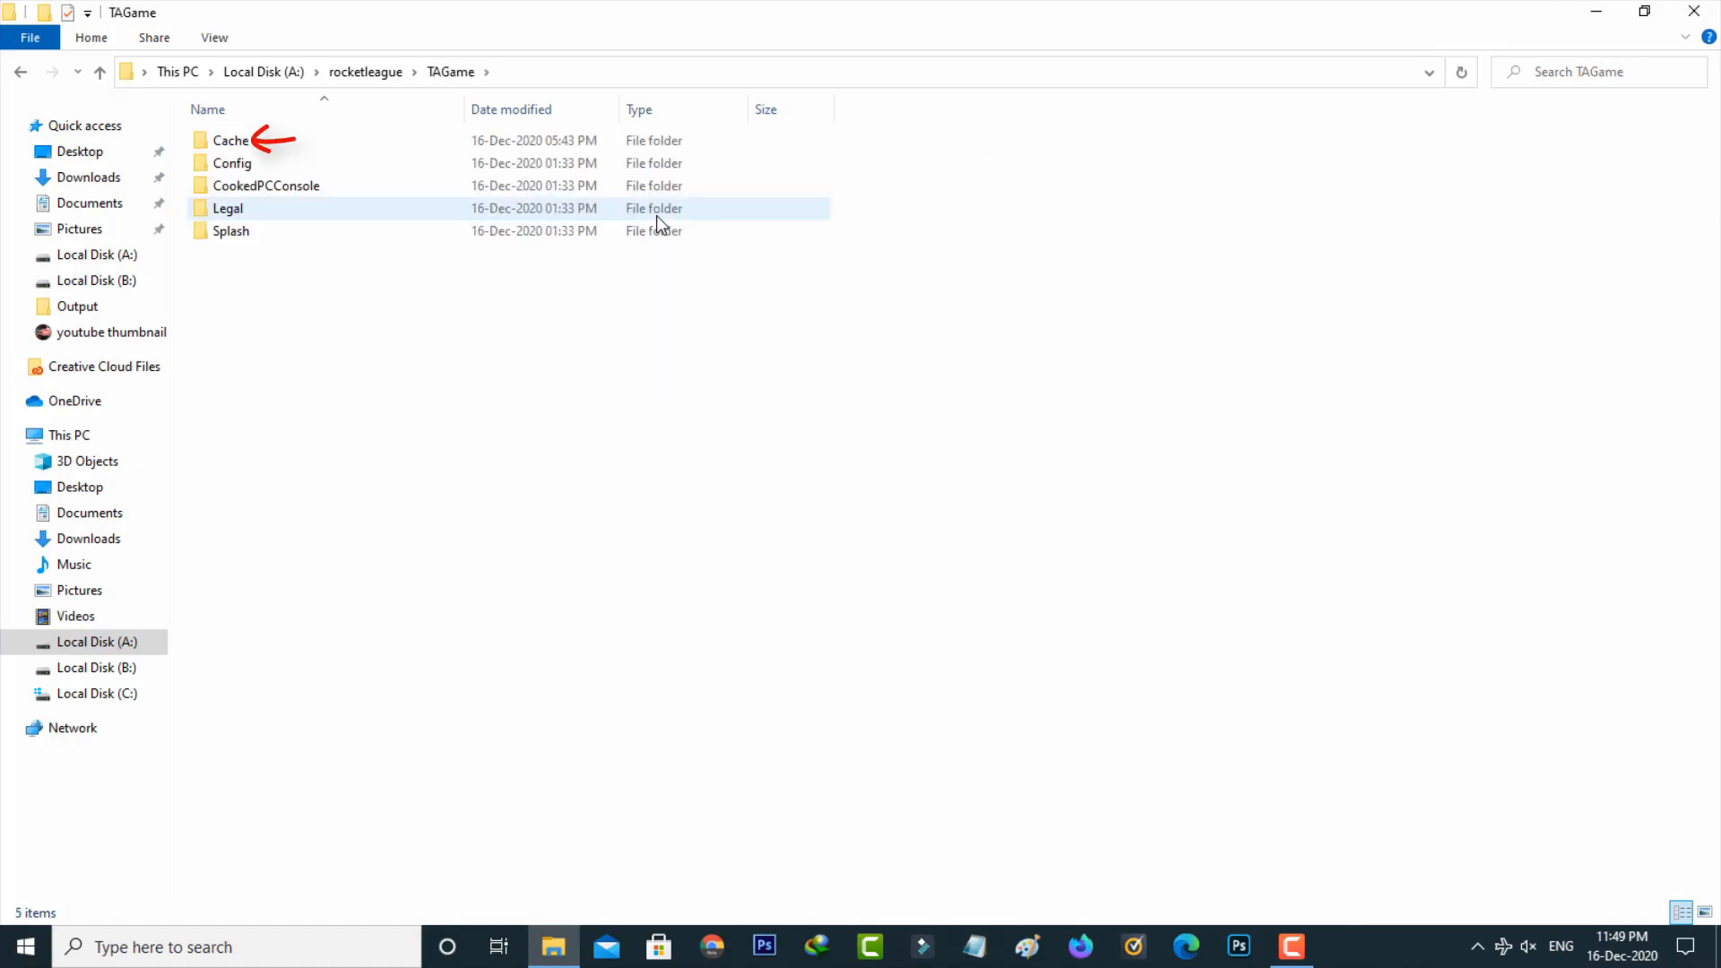
left_click(230, 140)
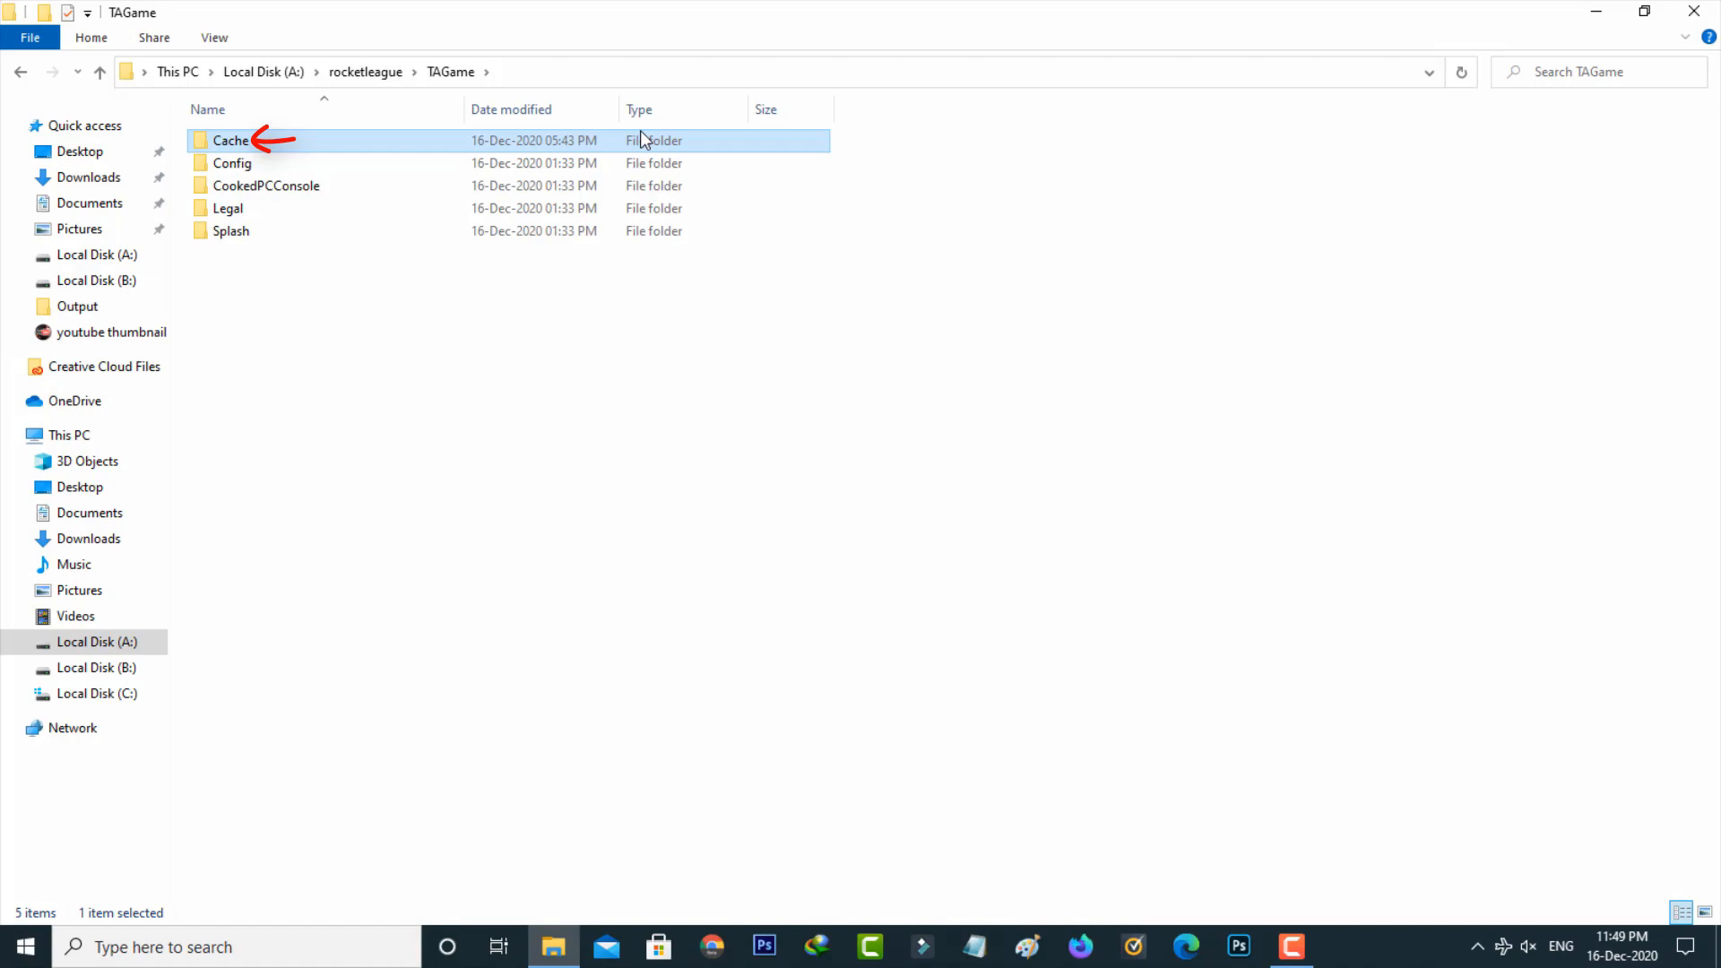
key("Delete")
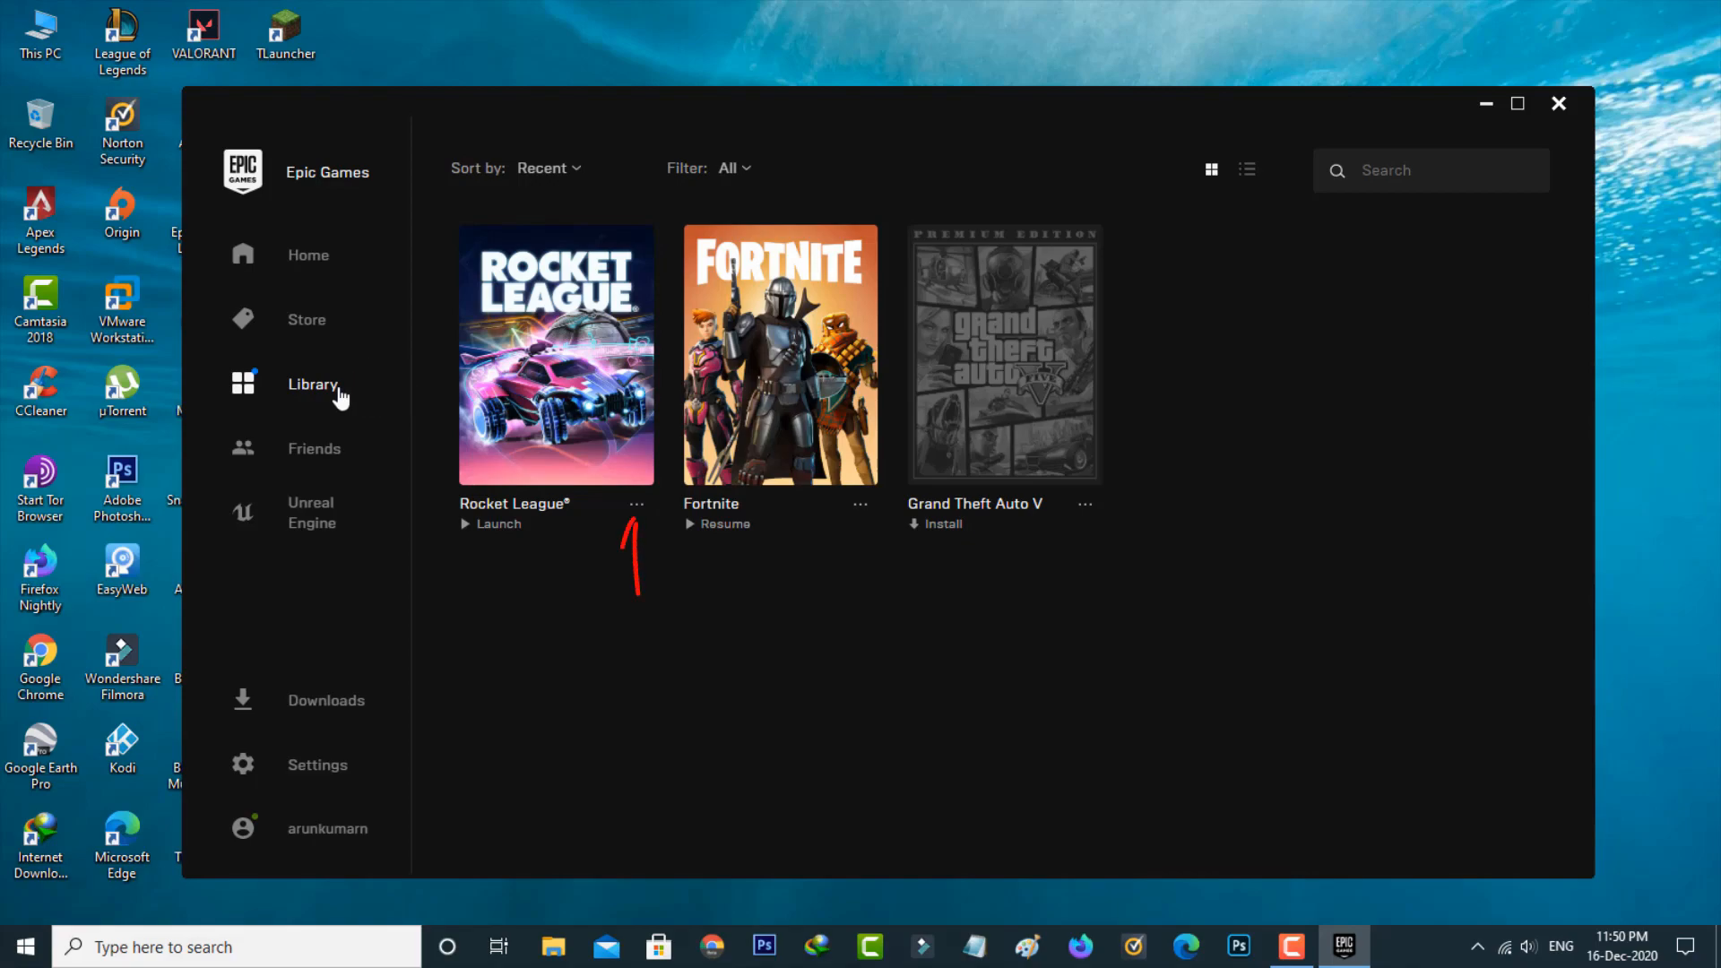
- Verify Rocket League's game files from its Library options menu
left_click(637, 504)
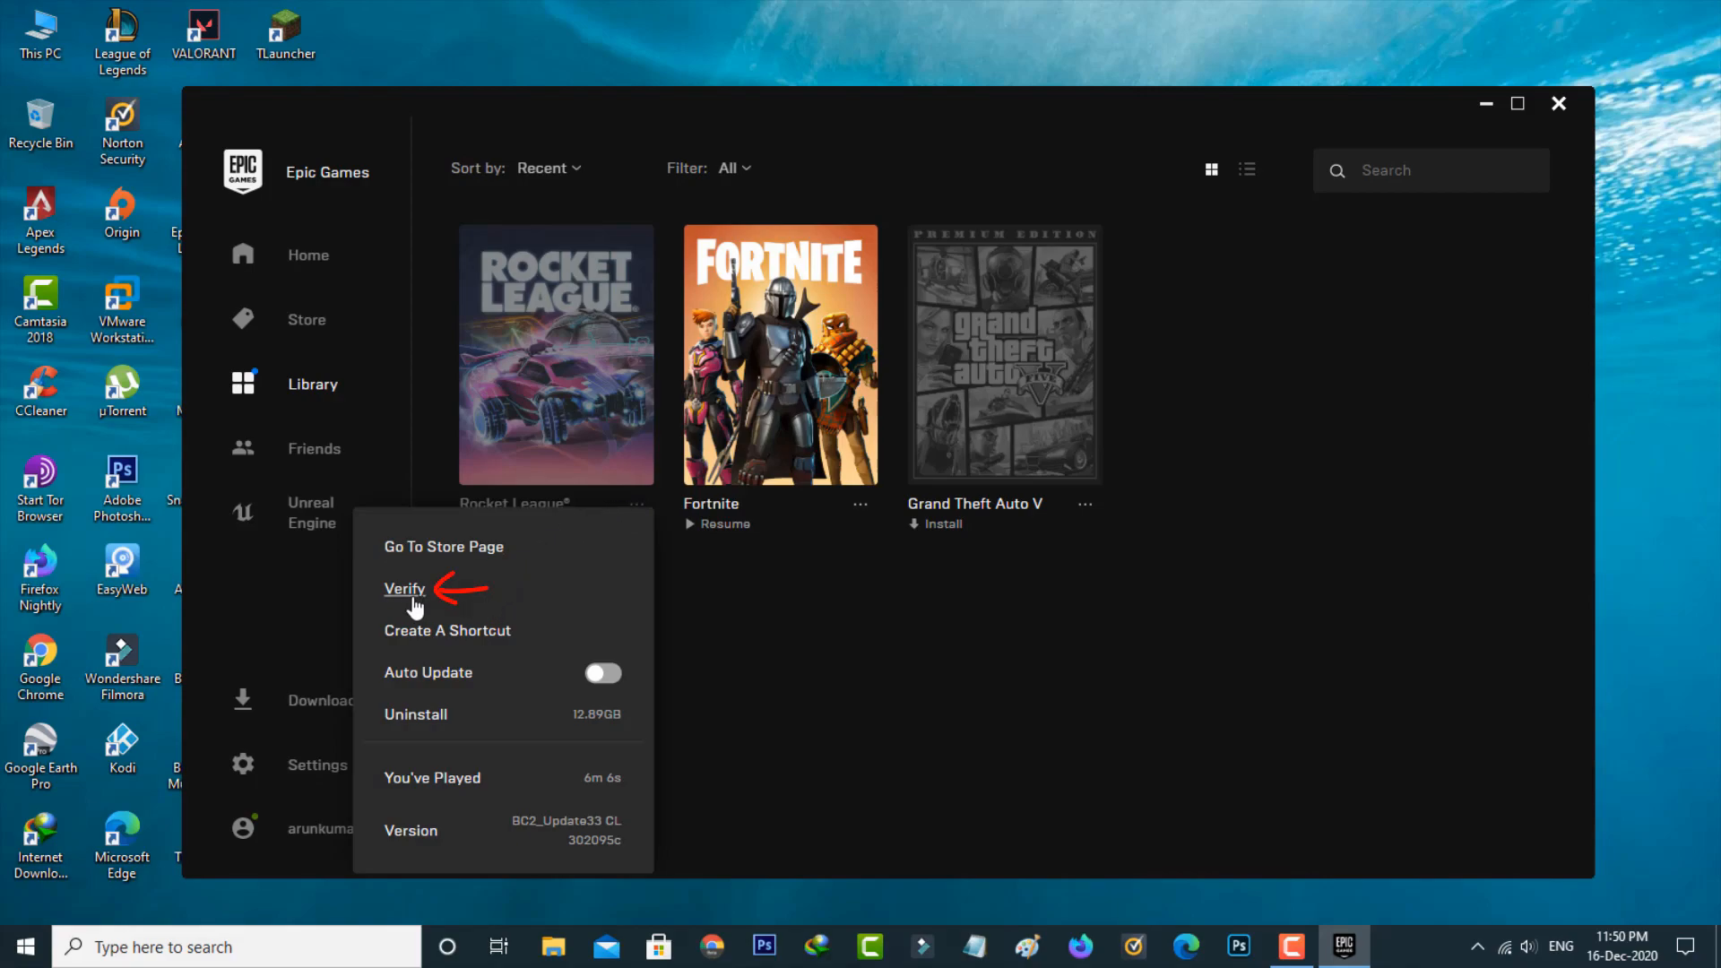
left_click(405, 590)
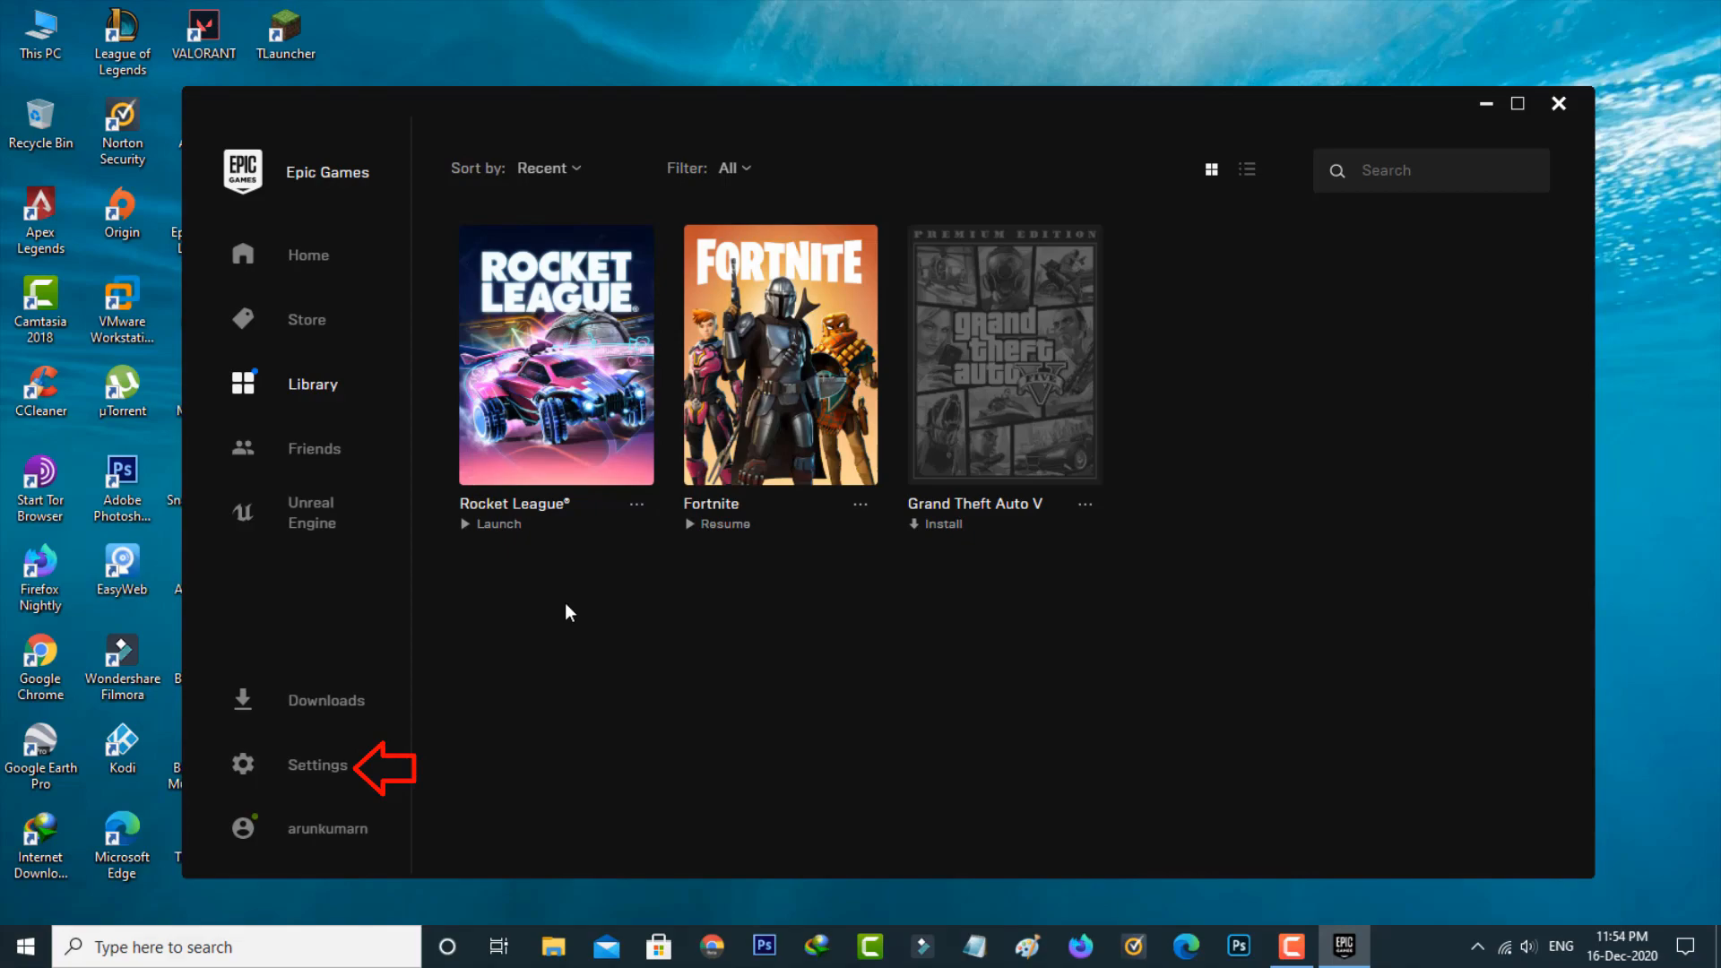
- Run Troubleshoot from launcher Settings and review the passed connectivity and system checks
left_click(318, 764)
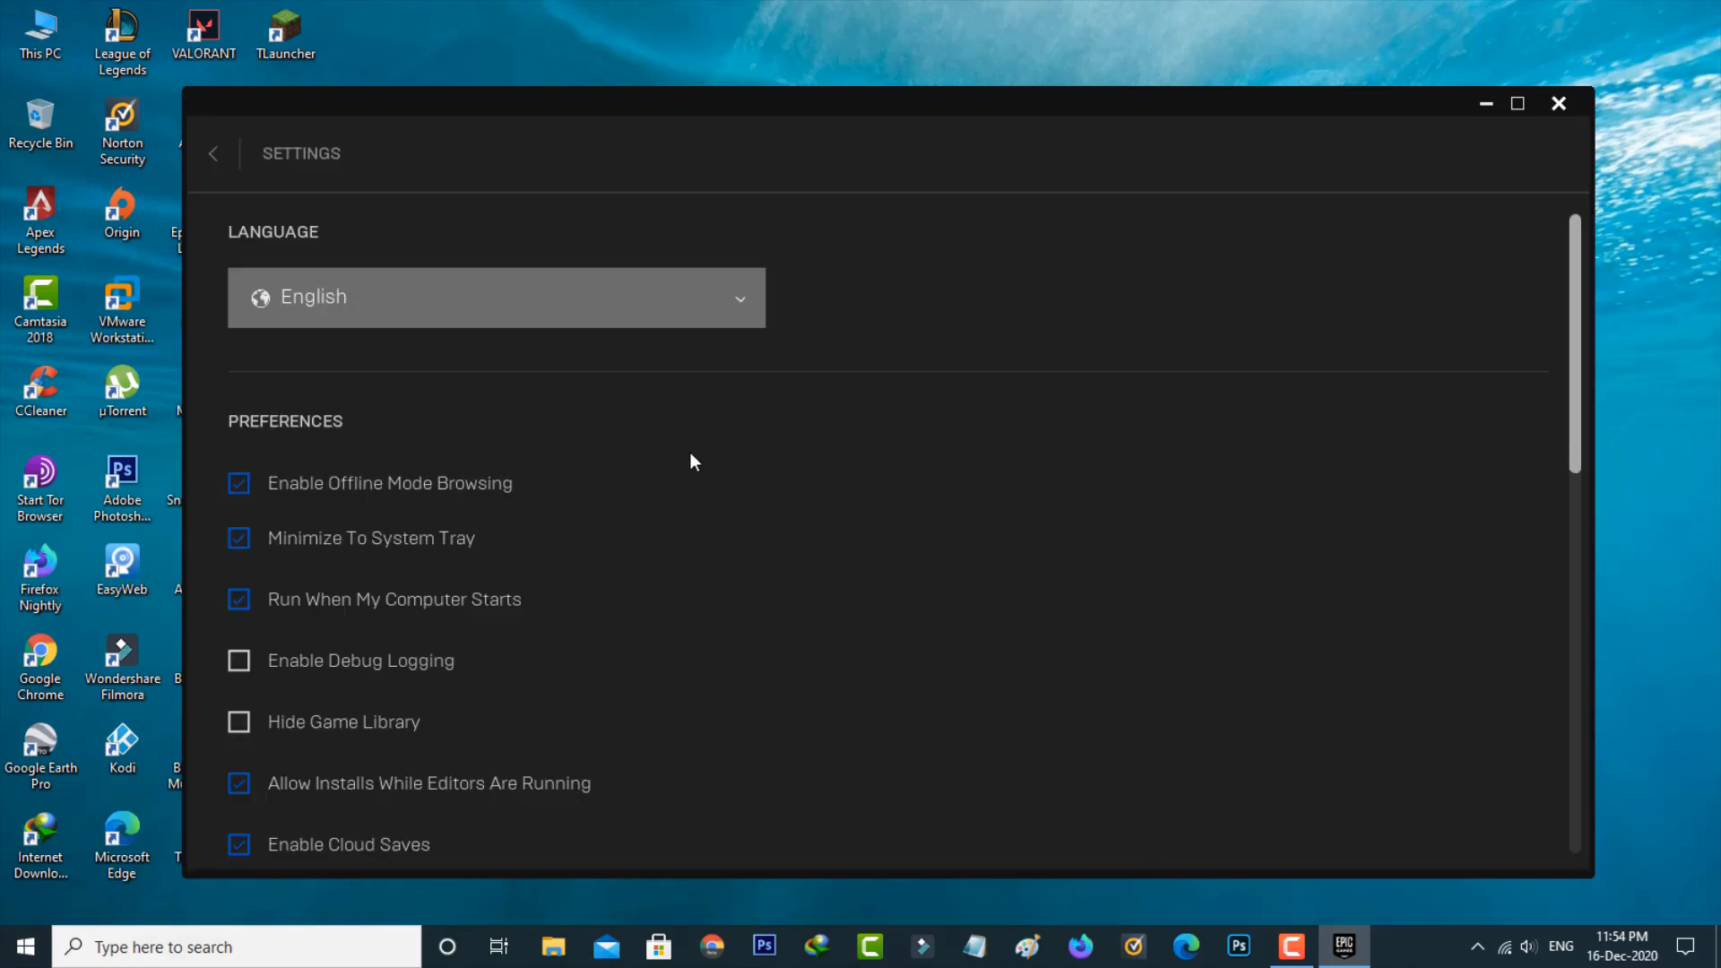
scroll("down", 3)
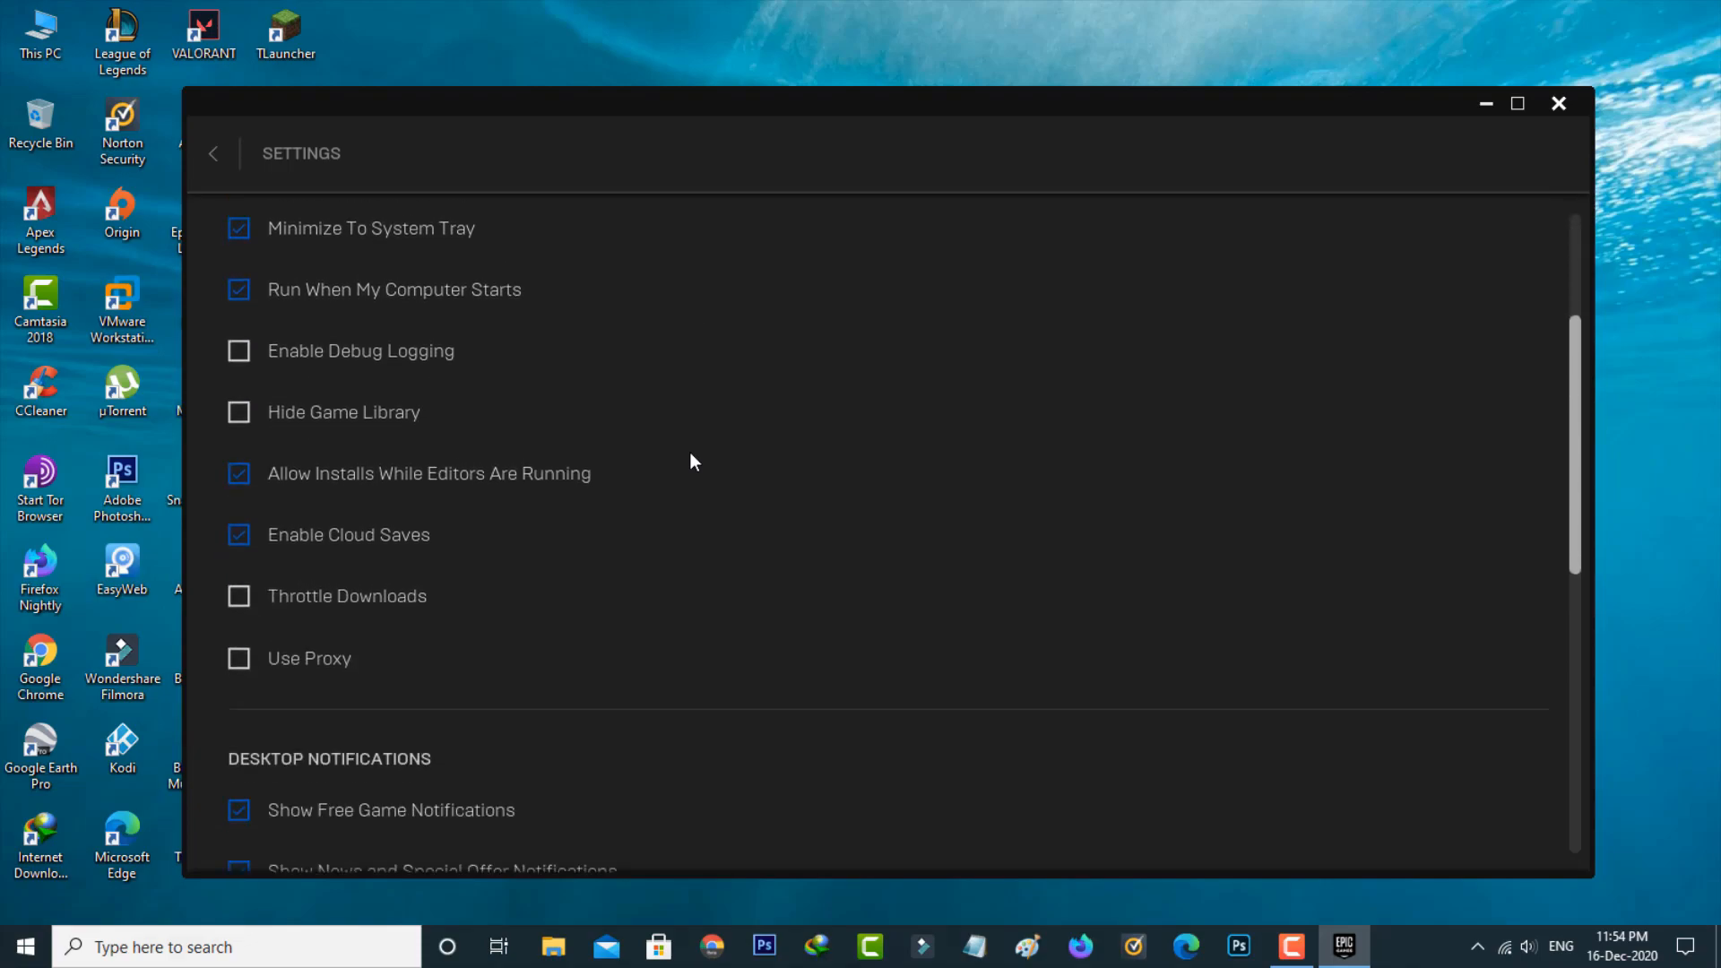
scroll("down", 3)
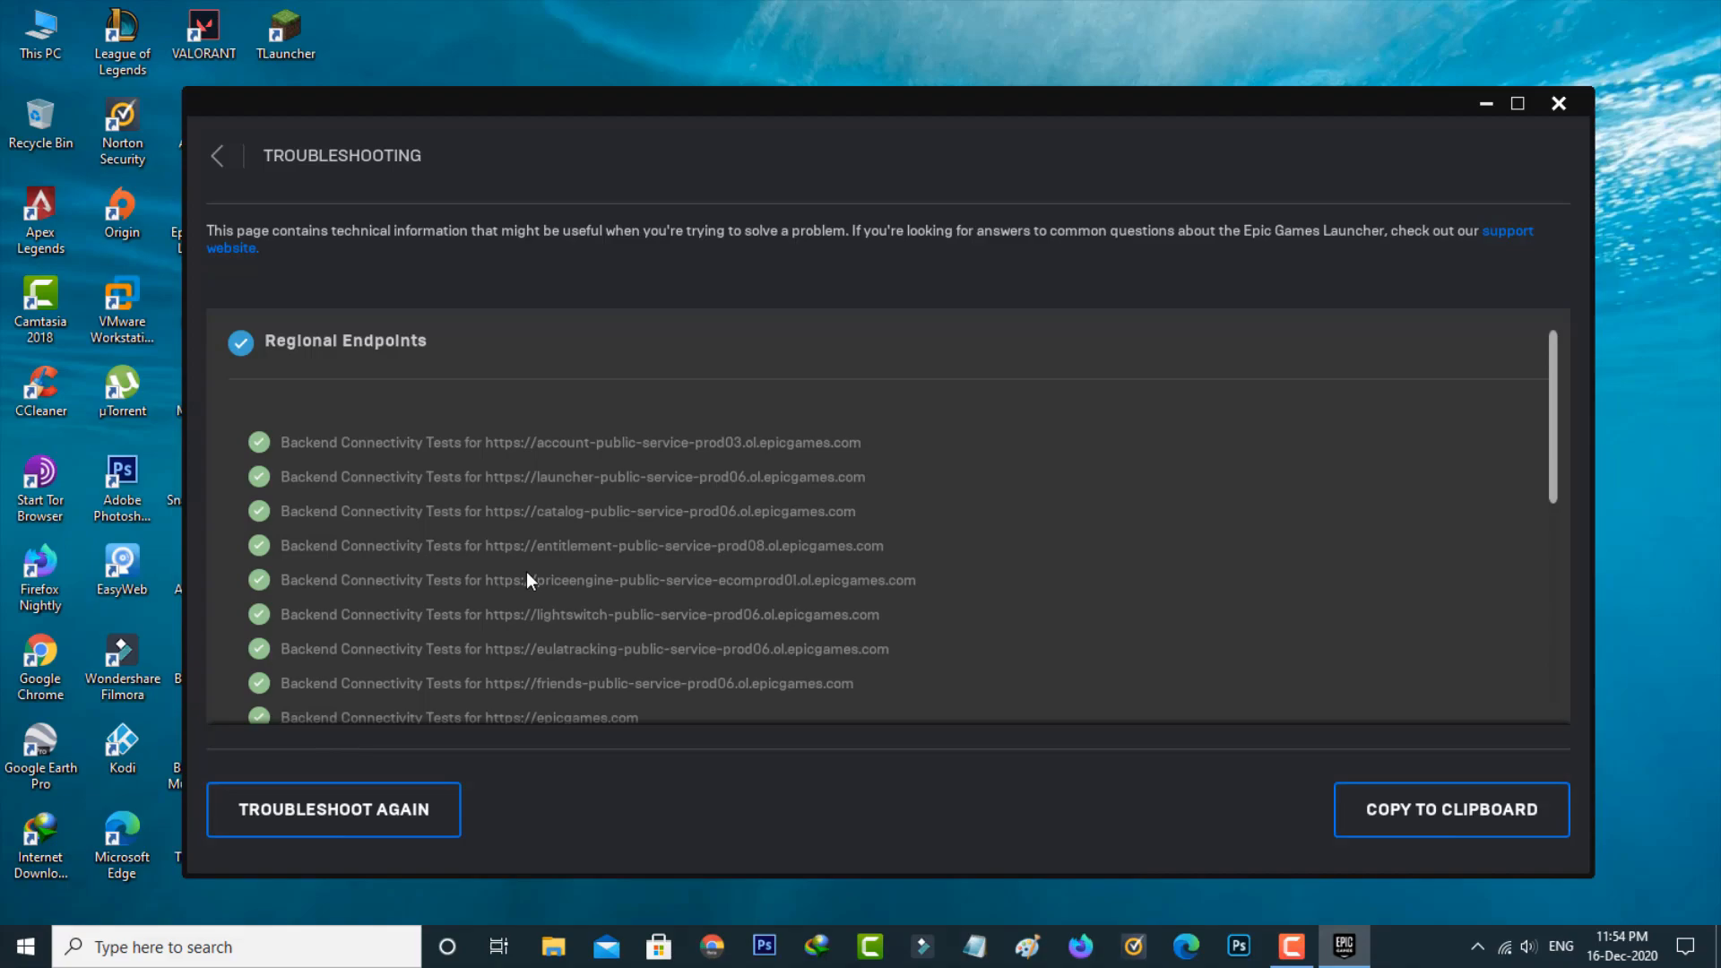
scroll("down", 3)
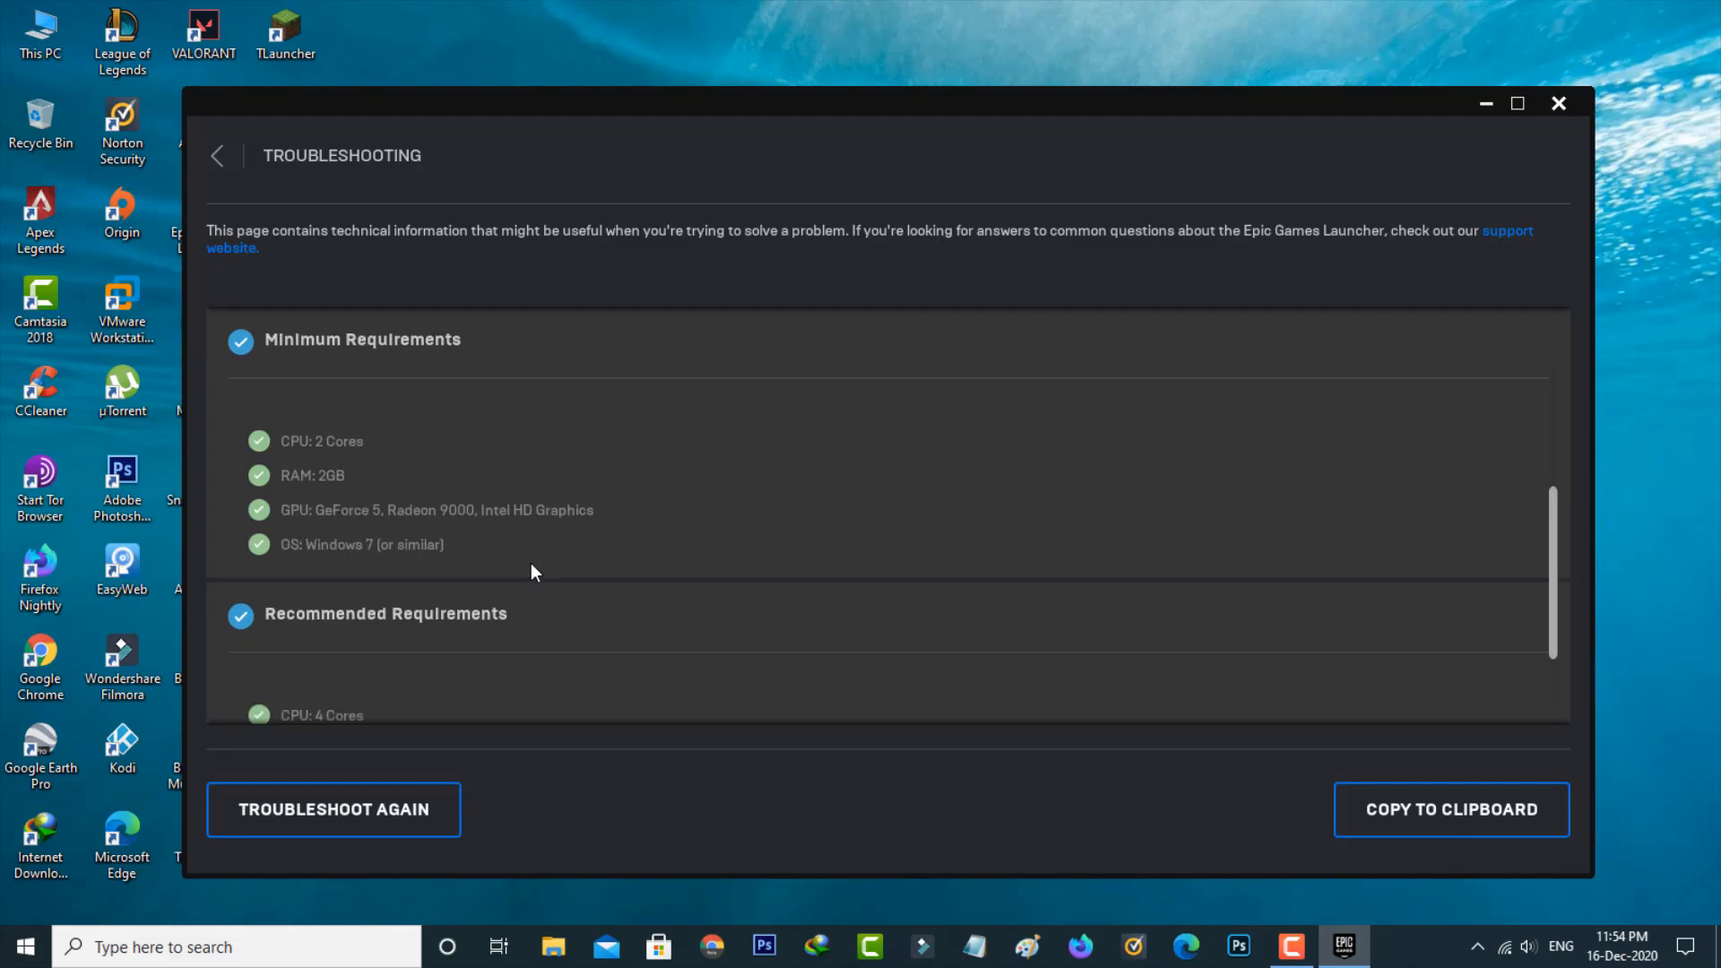
scroll("down", 3)
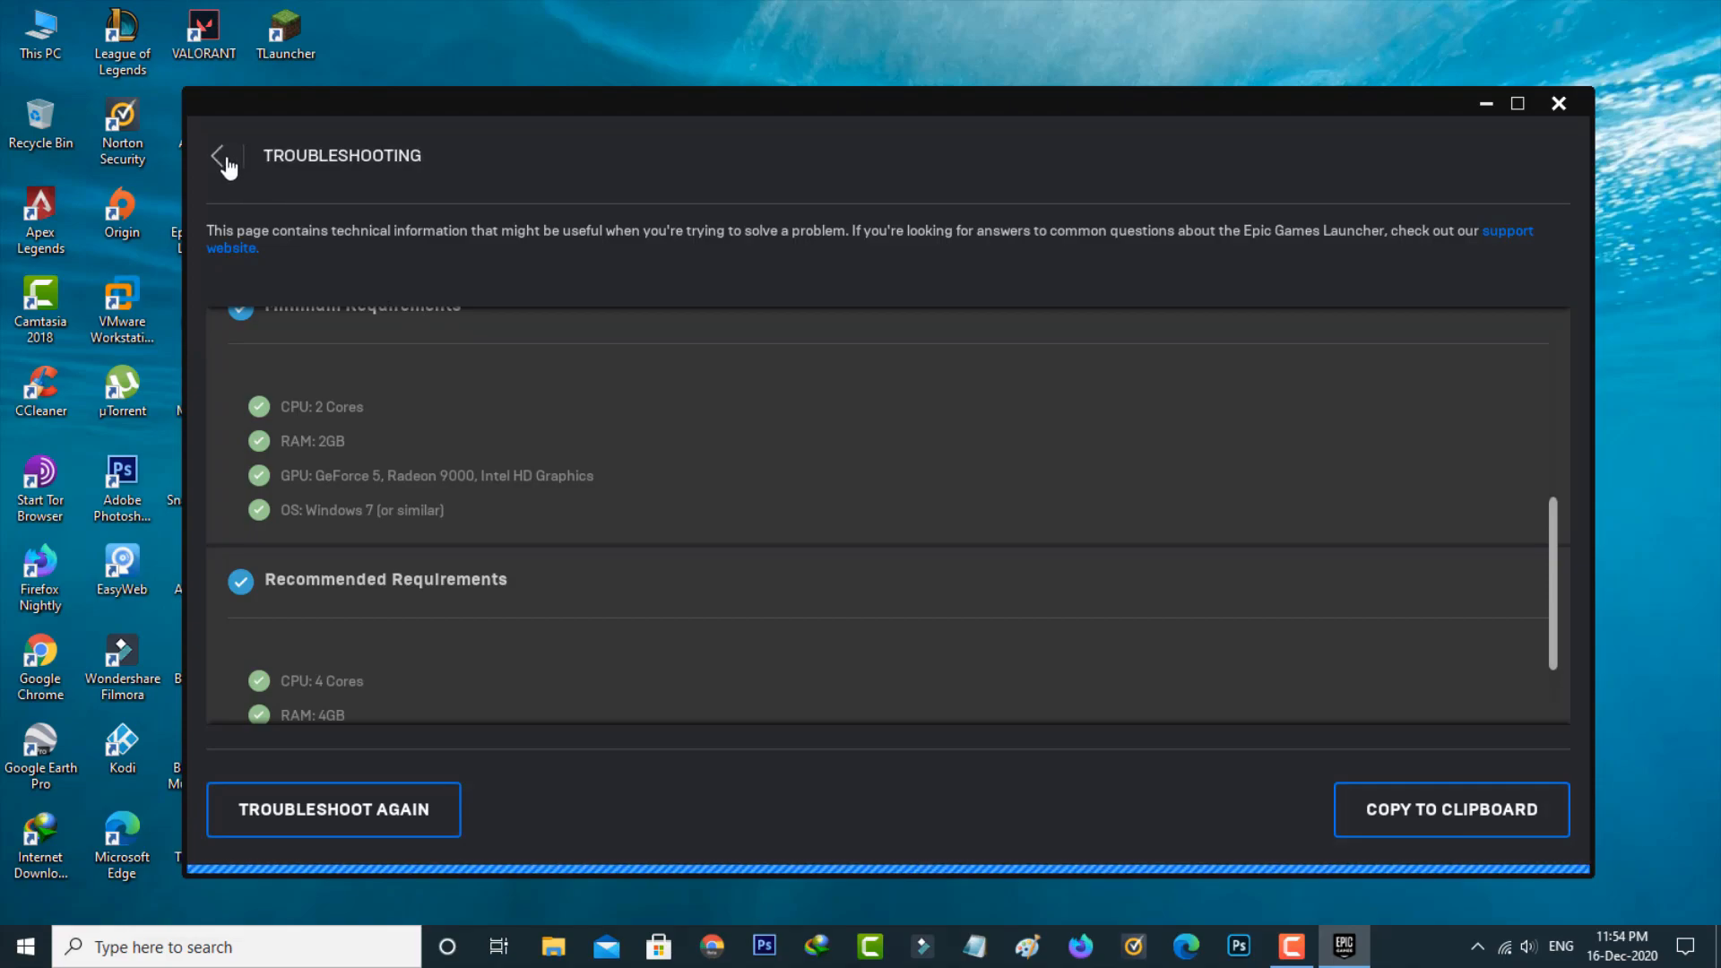
- Enable Rocket League's Additional Command Line Arguments with '-novid -nomovie'
left_click(216, 153)
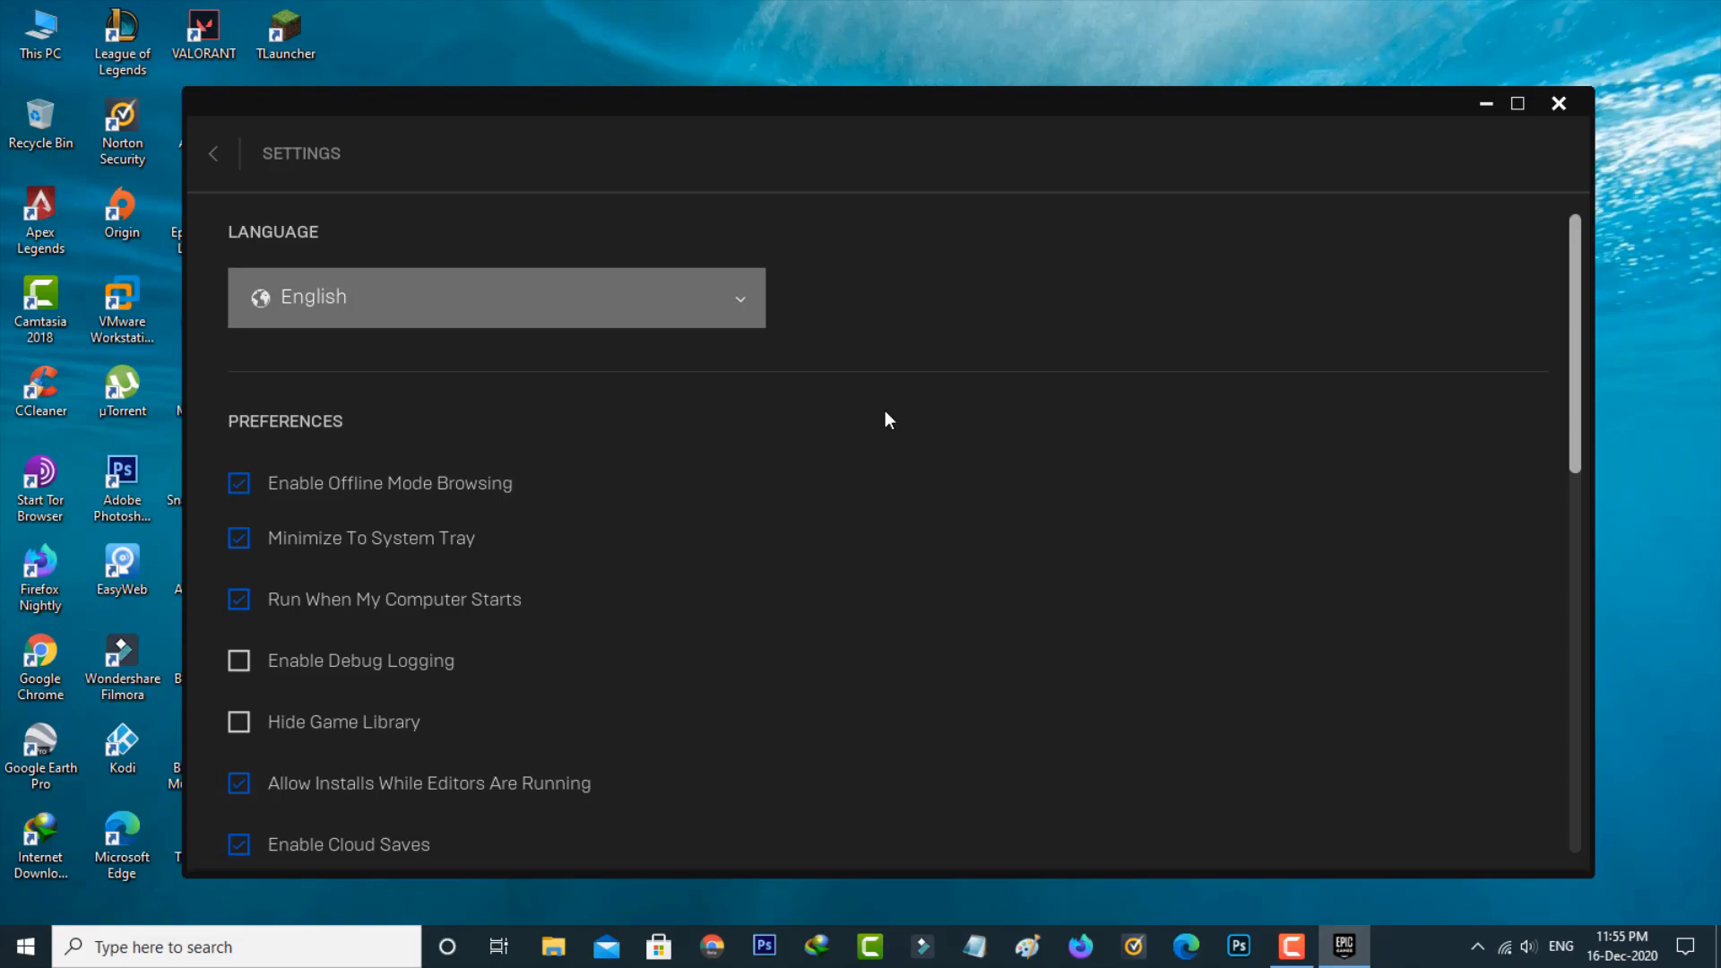
scroll("down", 3)
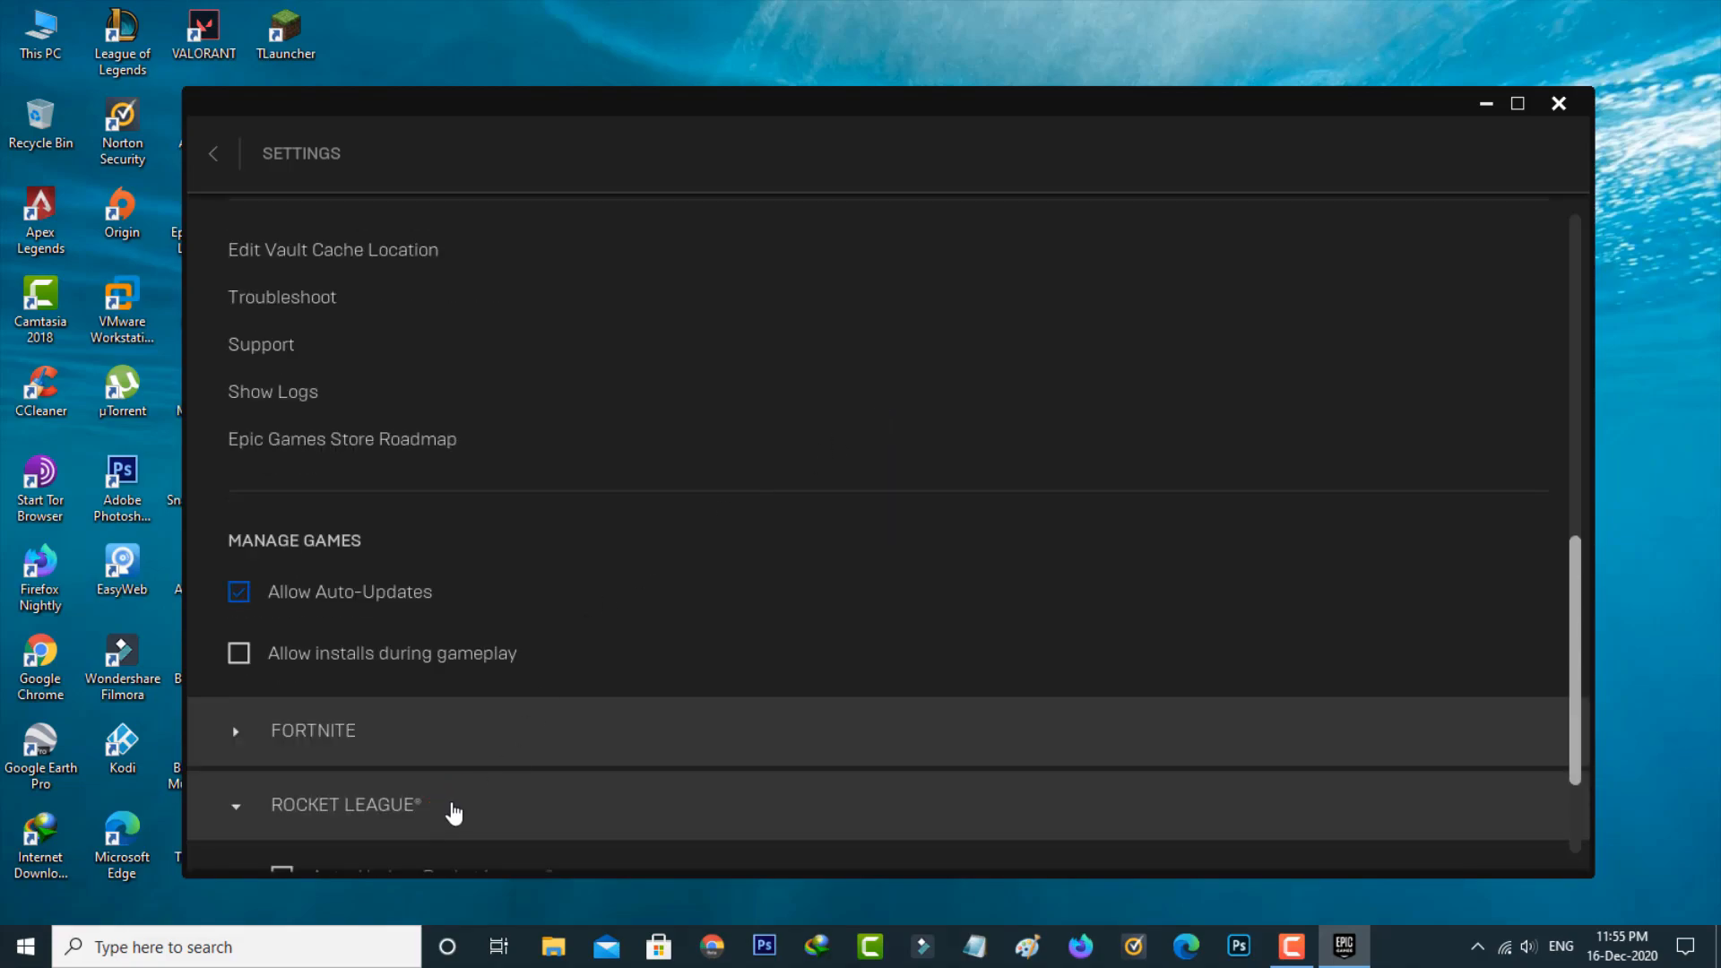
scroll("down", 3)
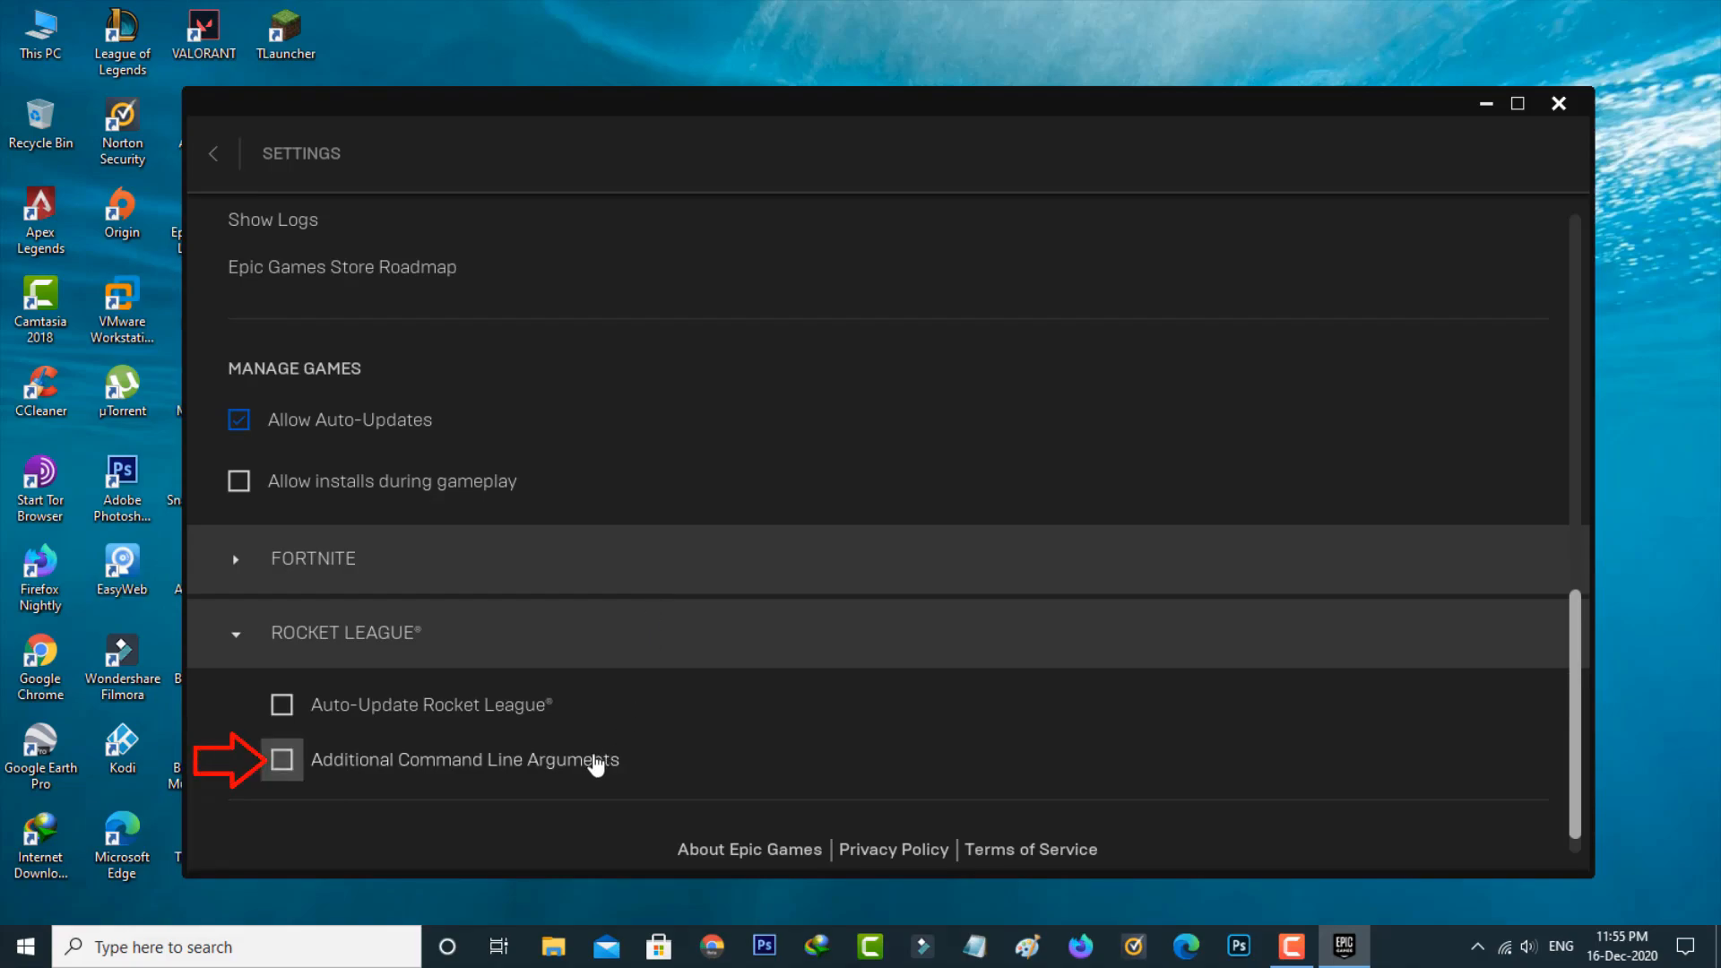
left_click(282, 759)
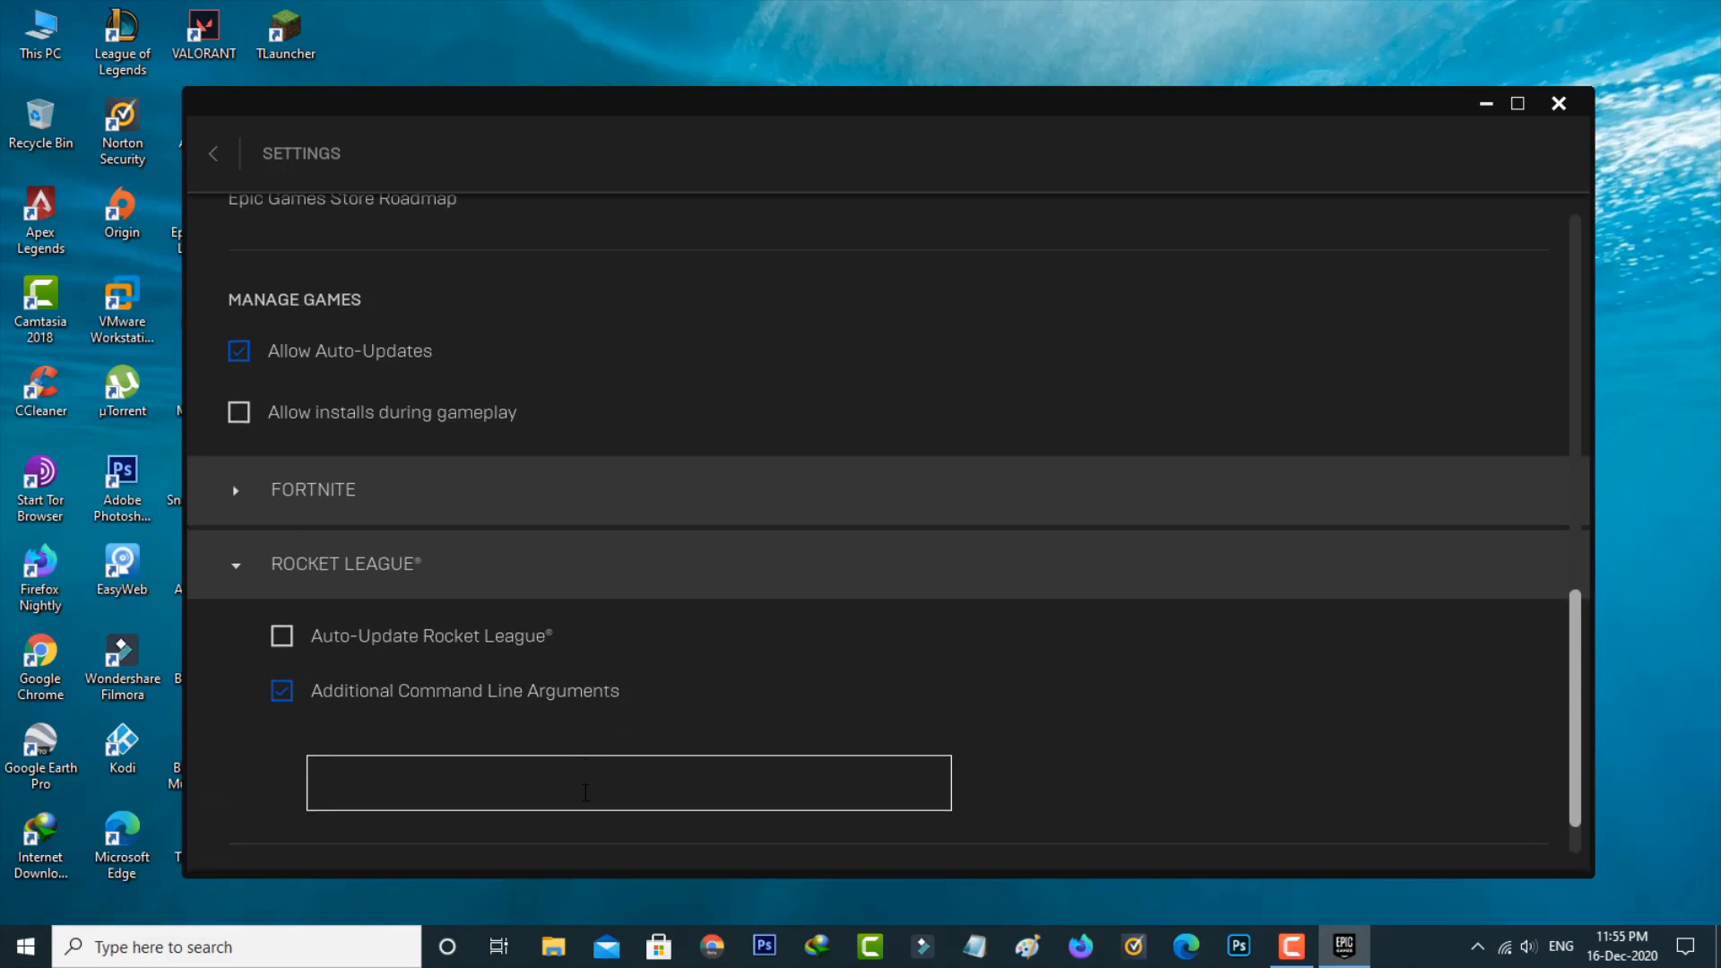
type("-novid -nomovie")
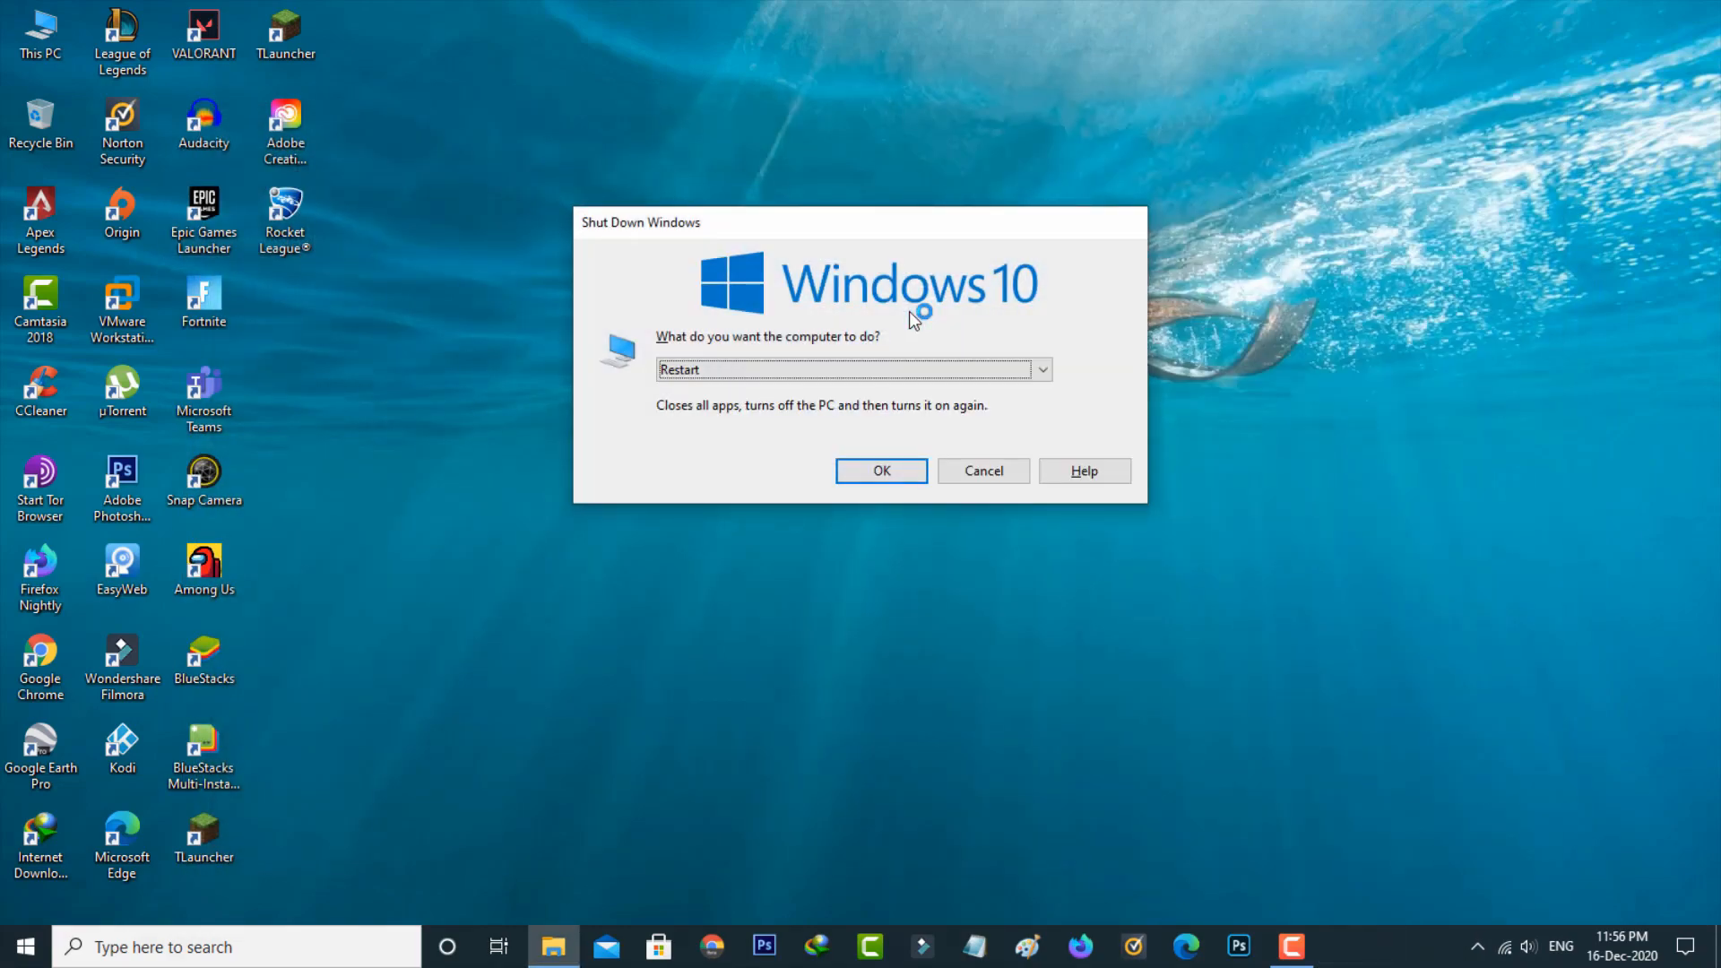
- Confirm Restart in the Shut Down Windows prompt
left_click(982, 470)
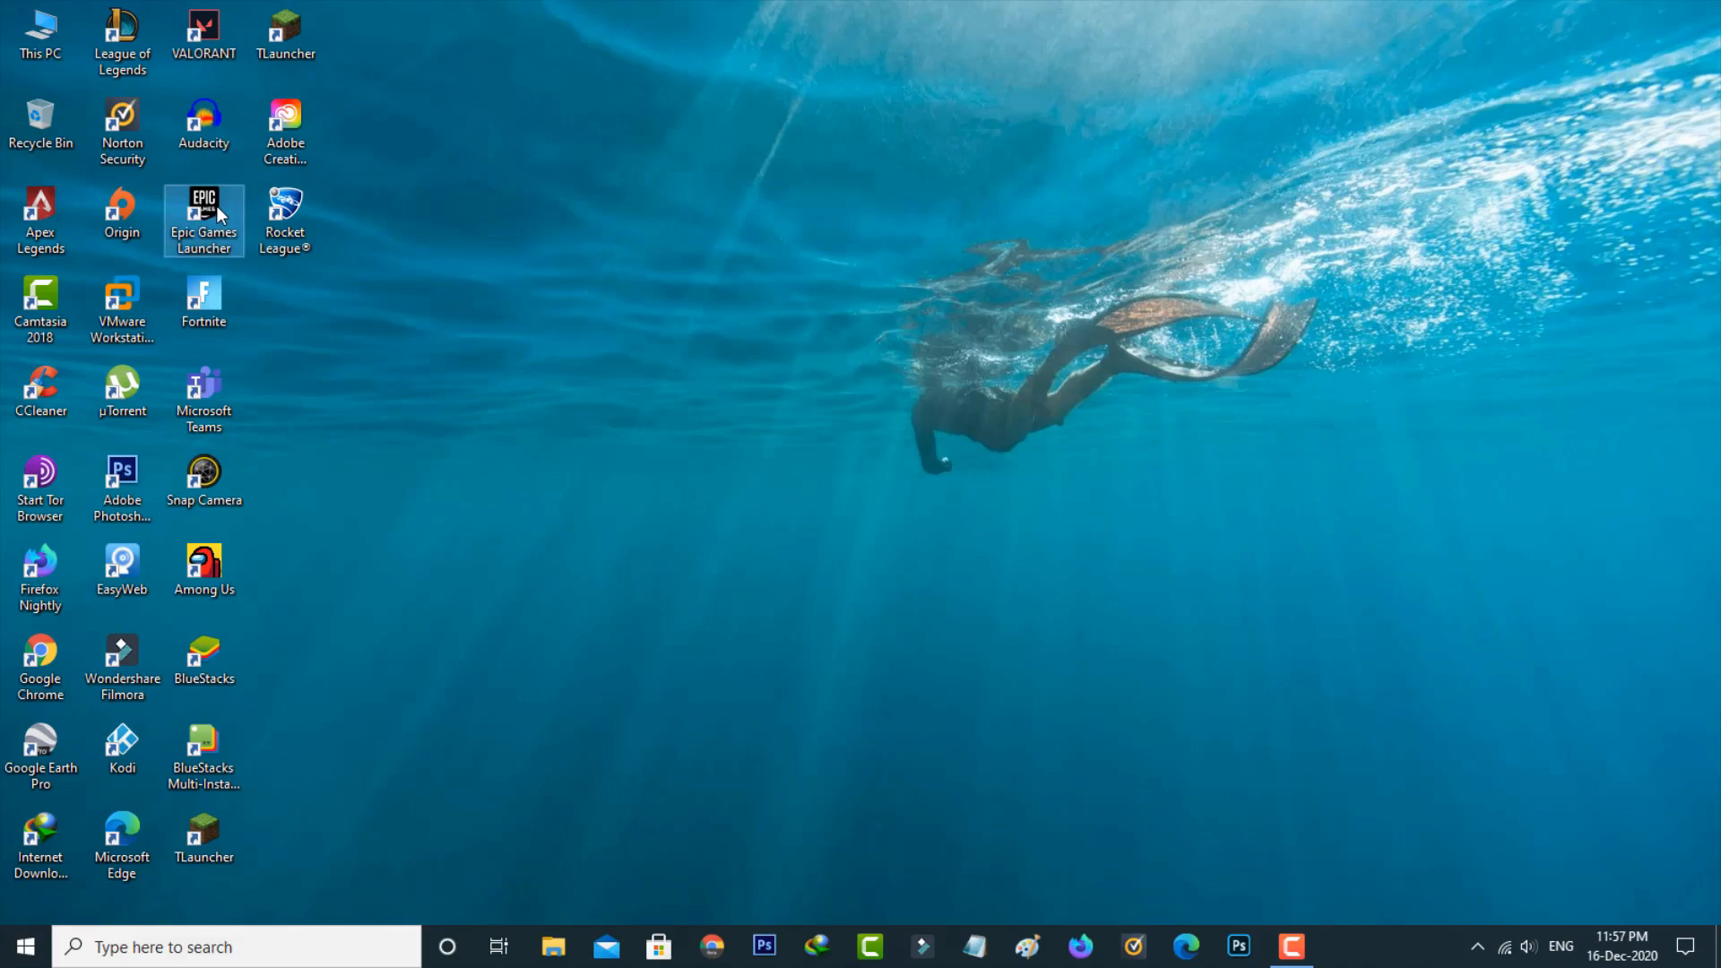
- Launch Epic Games Launcher from its desktop shortcut
double_click(204, 220)
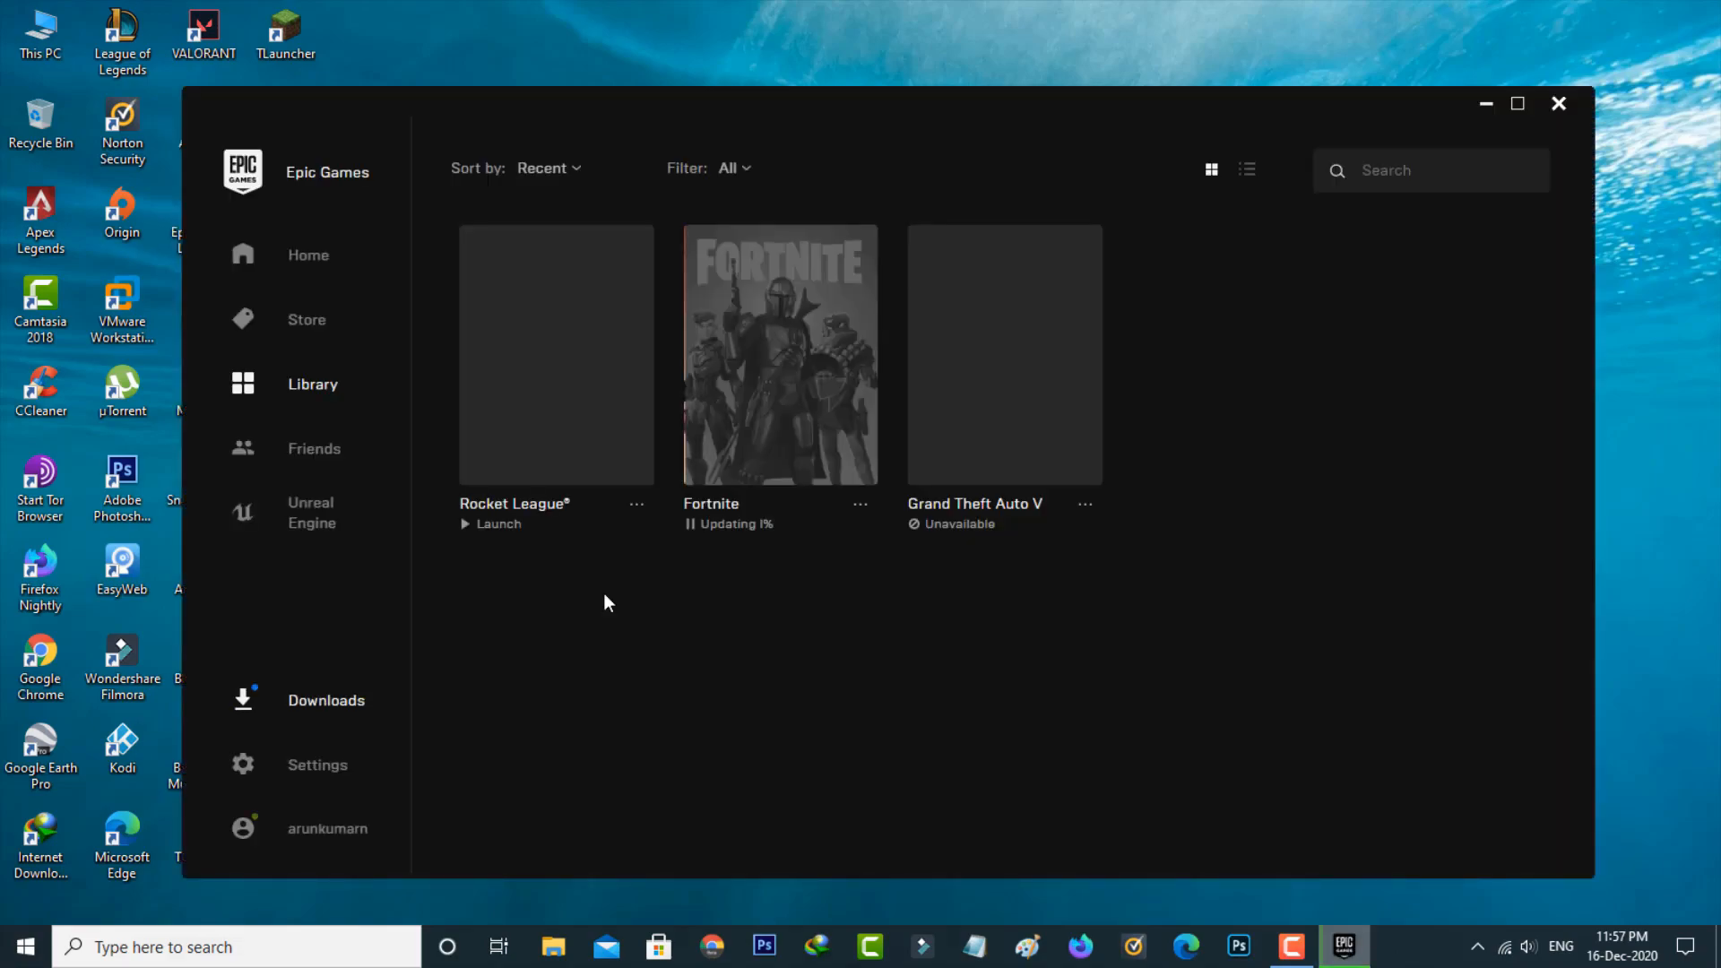